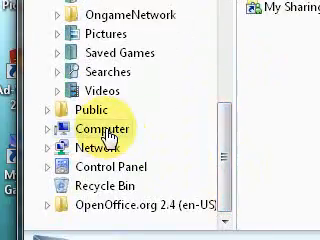
Create a new folder at the root of Local Disk (C:) and name it Downloads.
click(48, 128)
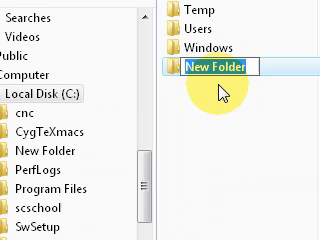
text(Downloads)
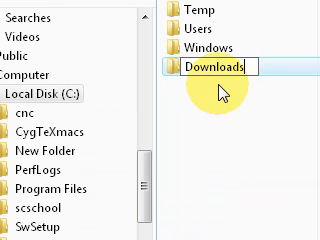